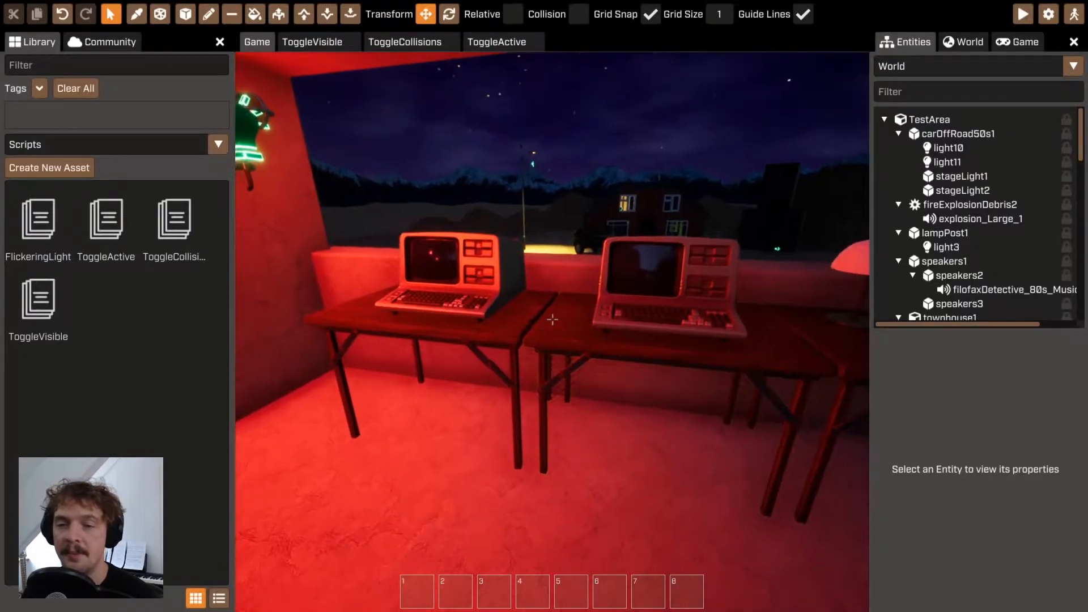
# Bring up light3's ToggleVisible script and highlight the Switch line that flips visibility
pyautogui.click(311, 42)
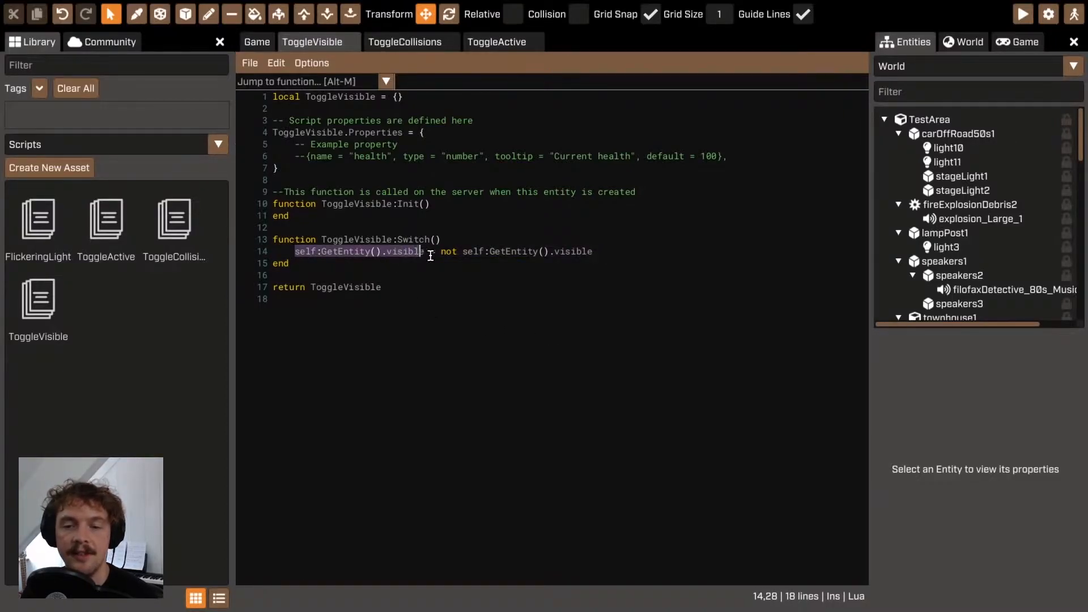
pyautogui.click(256, 42)
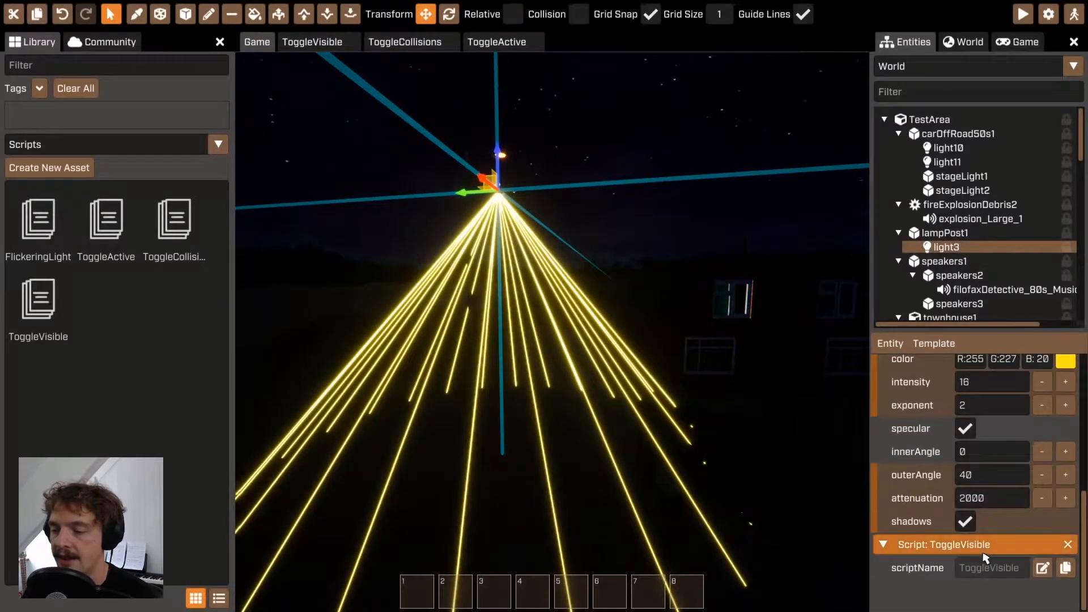
pyautogui.click(312, 42)
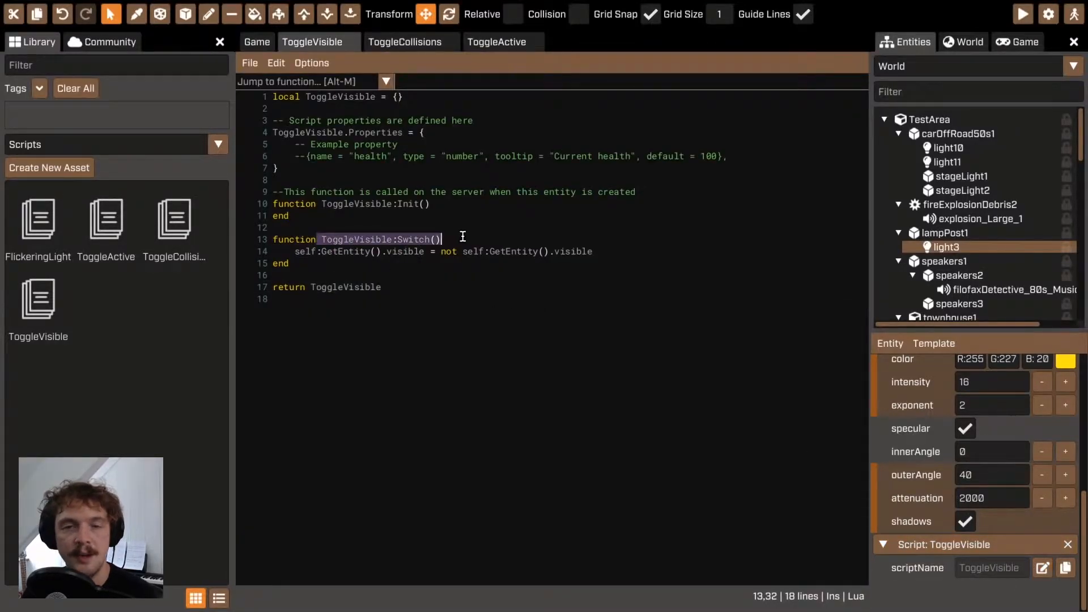
pyautogui.click(295, 251)
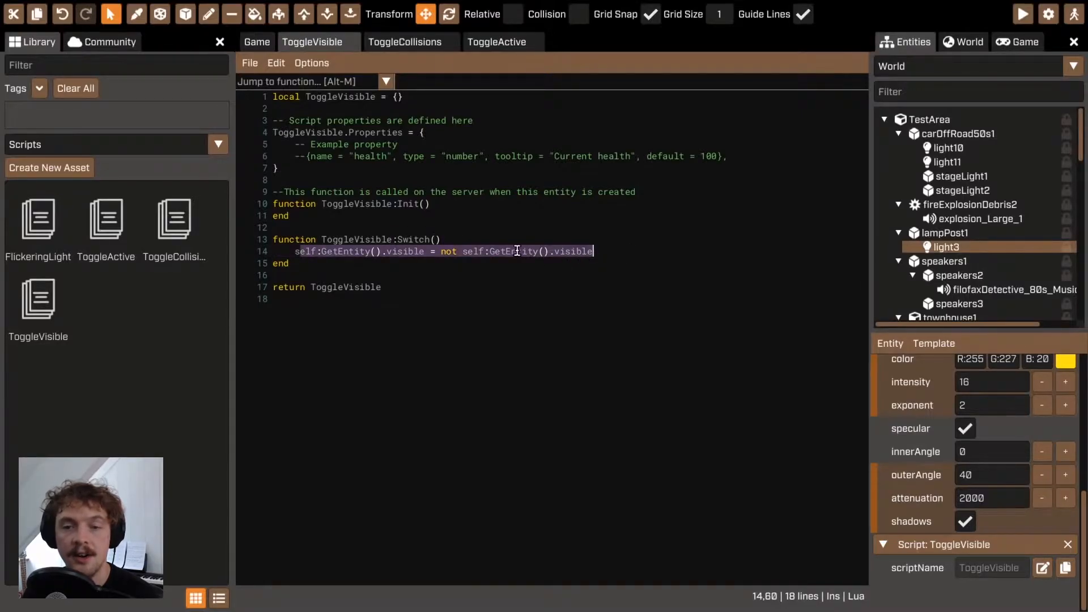
# Return to the Game scene to view carOffRoad50s1 with its script components
pyautogui.click(255, 42)
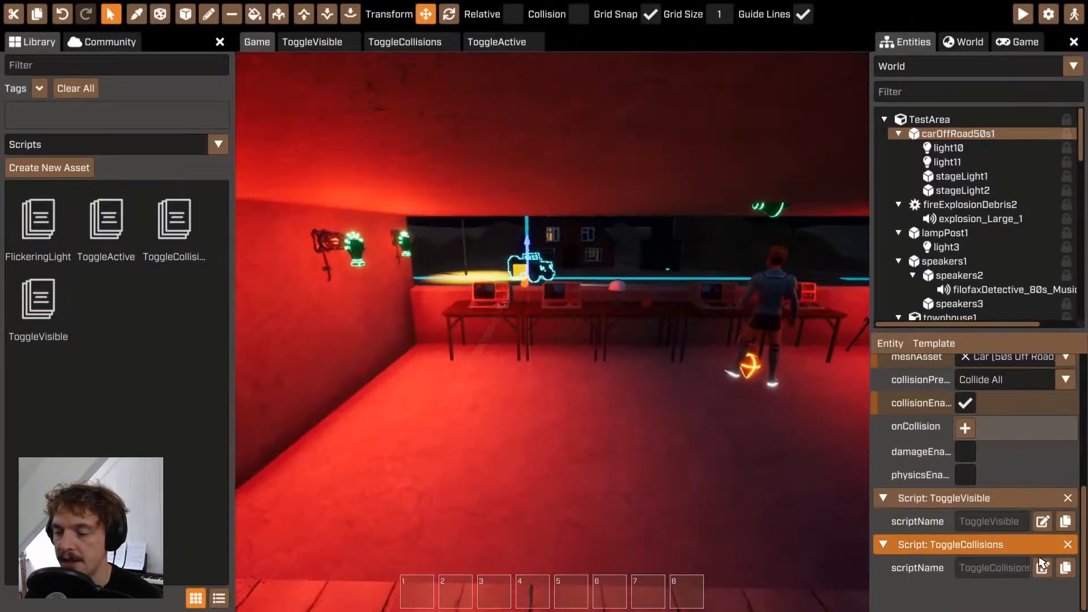
# Compare ToggleCollisions against ToggleVisible, flipping collisionEnabled instead of visible
pyautogui.click(406, 42)
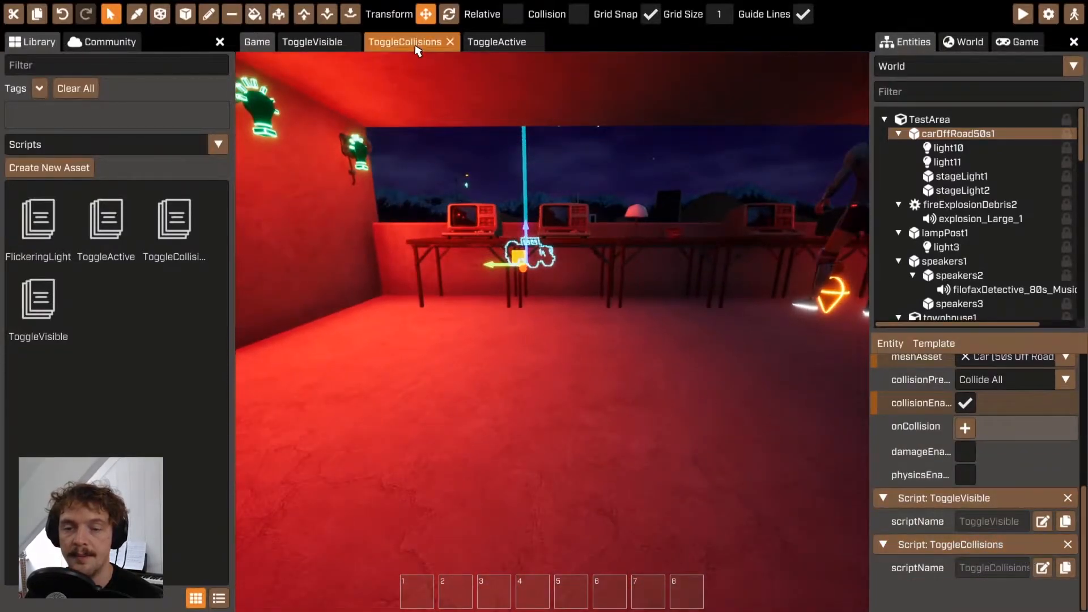
pyautogui.click(405, 42)
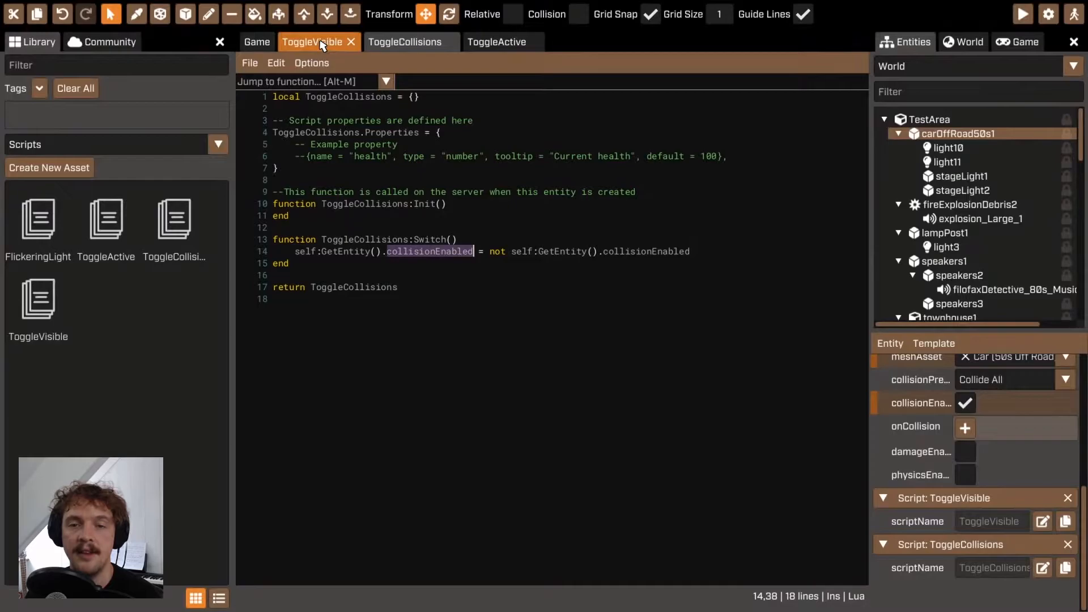
pyautogui.click(312, 42)
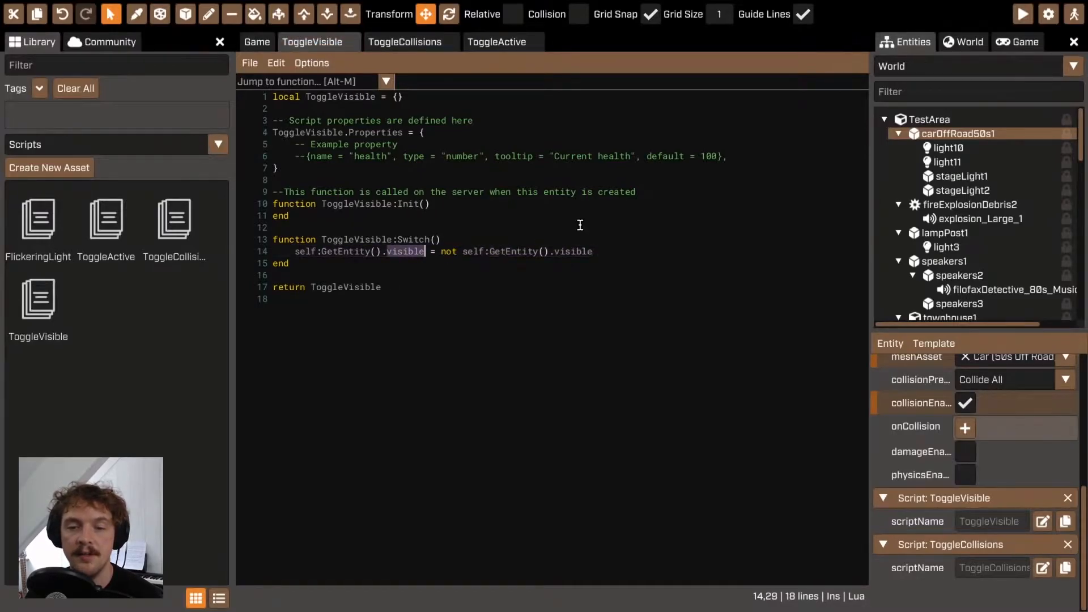
pyautogui.click(406, 42)
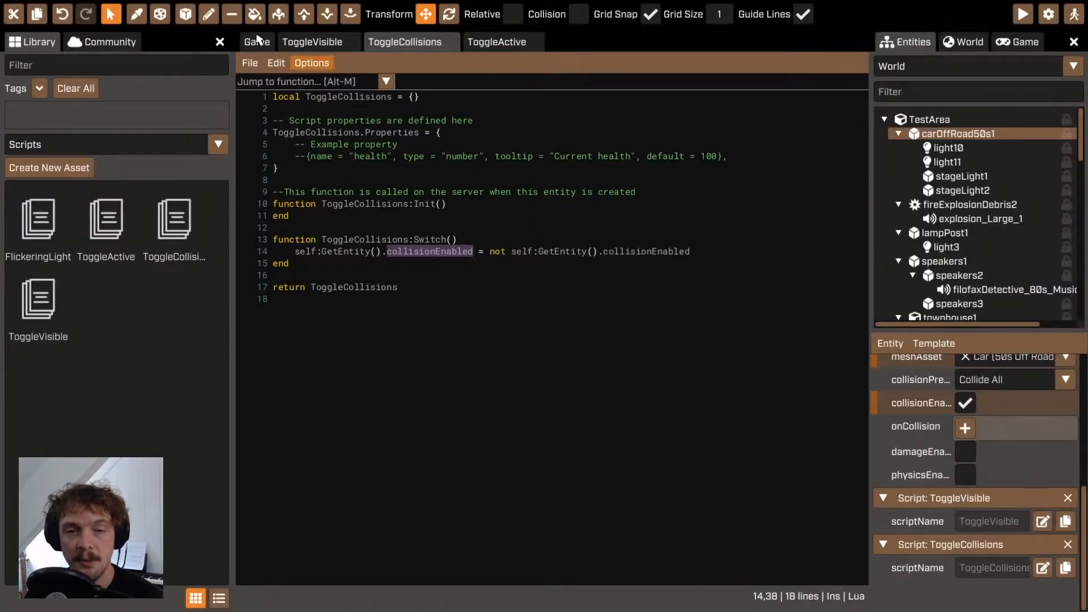
# Revisit the scene view and both scripts, ending on ToggleCollisions
pyautogui.click(256, 42)
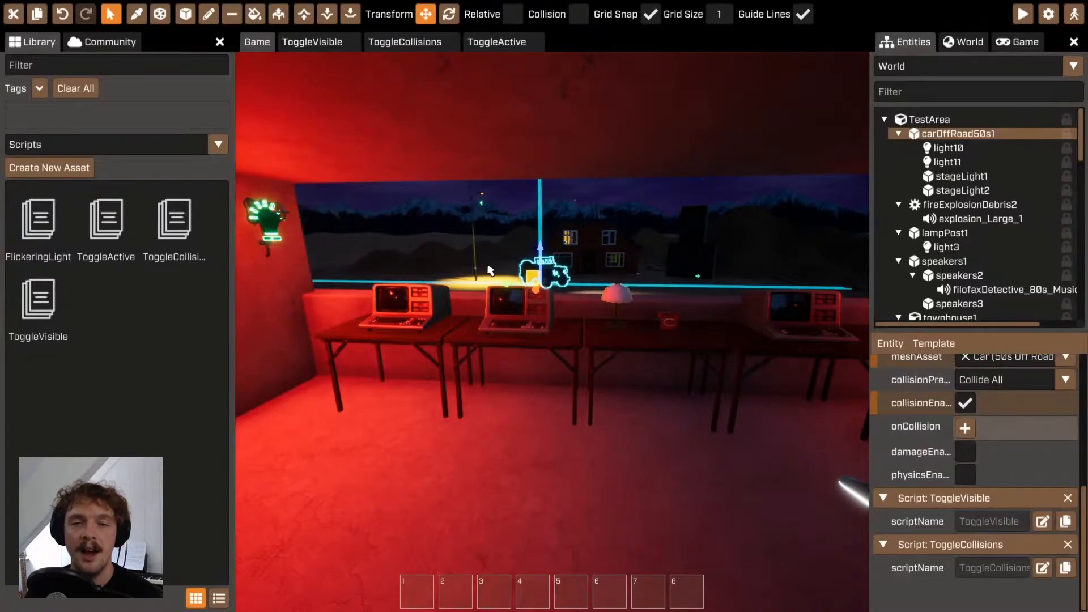
pyautogui.click(311, 42)
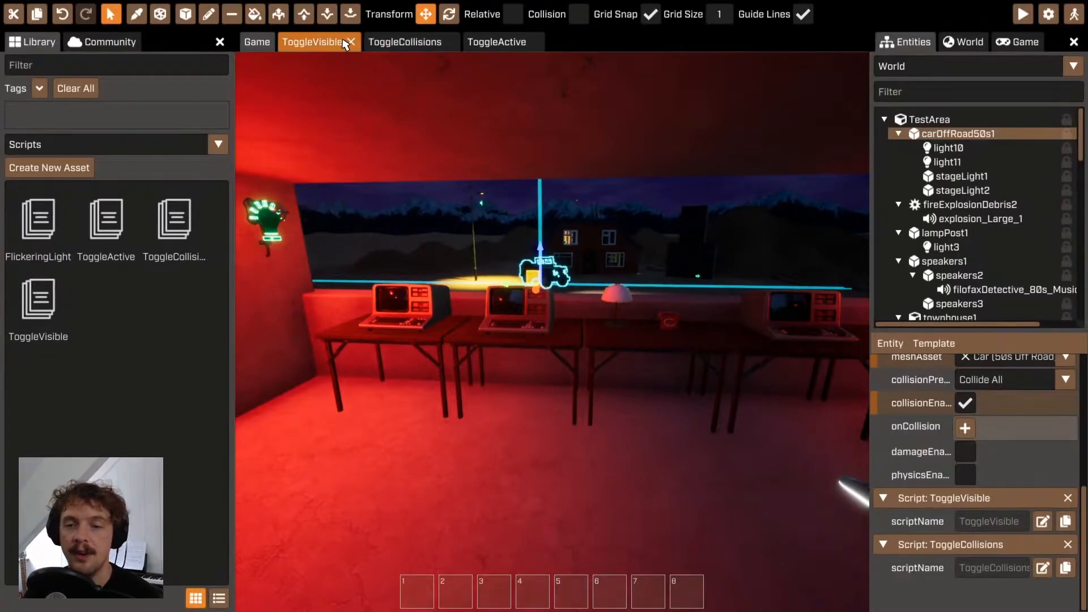
pyautogui.click(406, 42)
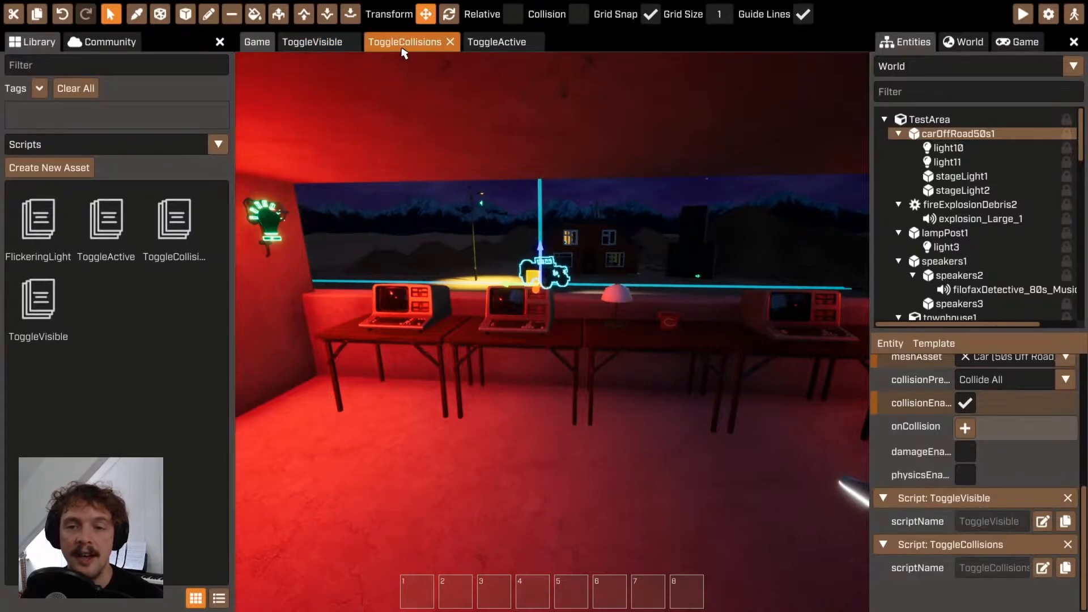
pyautogui.click(406, 42)
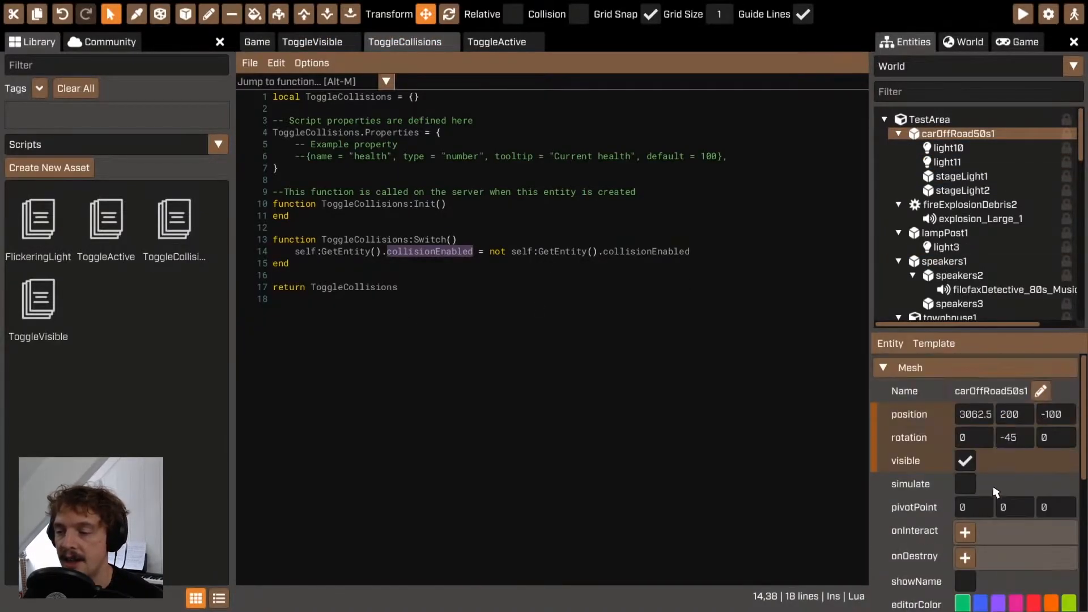
# Scroll to the car's collisionEnabled property and return to the Game scene
pyautogui.scroll(-3)
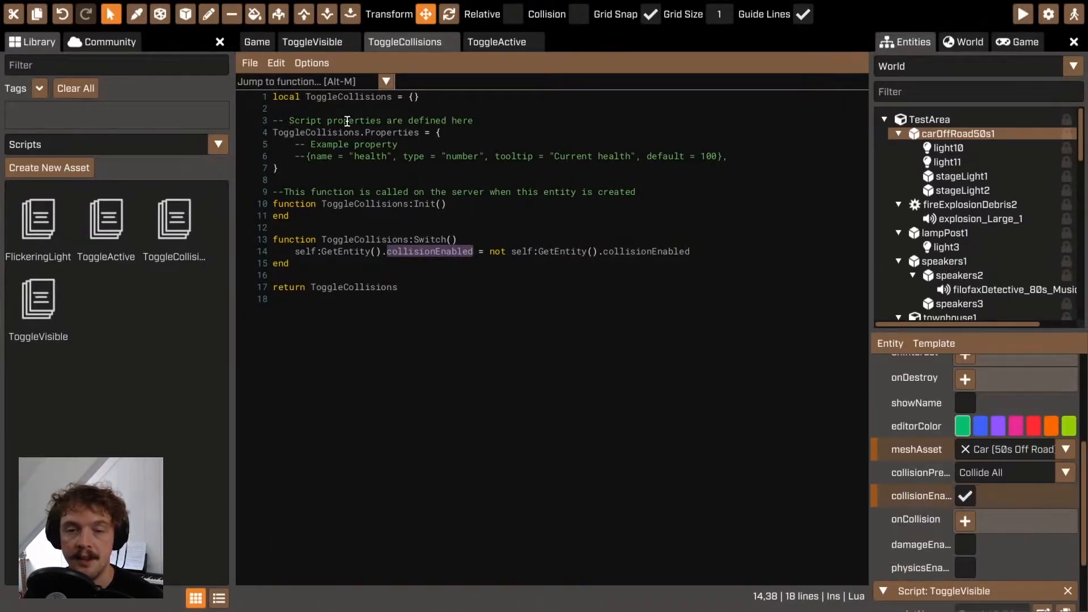
pyautogui.click(258, 42)
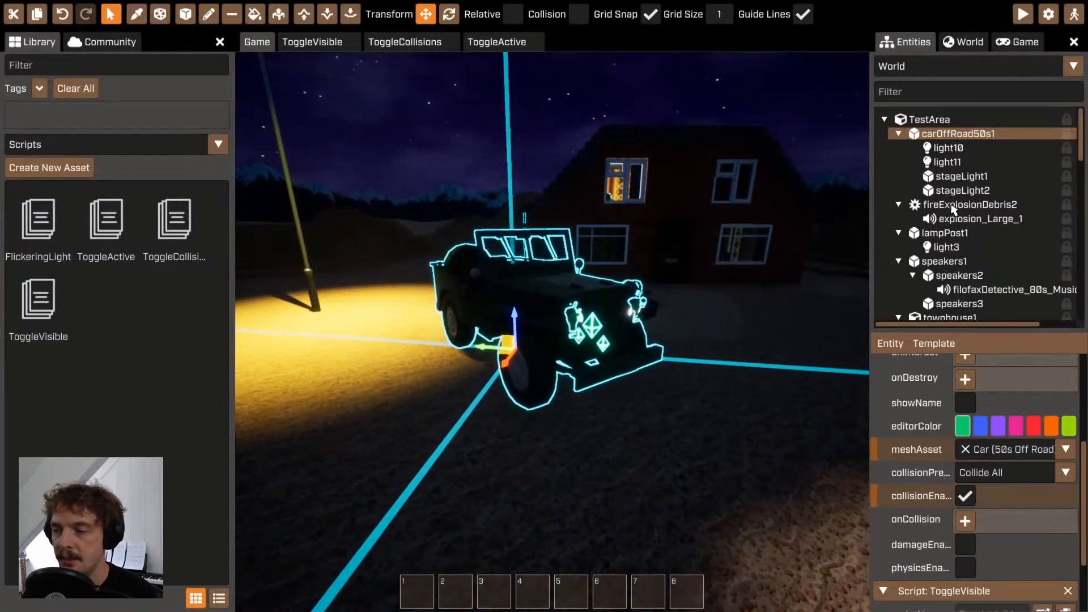
# Preview fireExplosionDebris2 by ticking and unticking its active checkbox several times
pyautogui.click(971, 204)
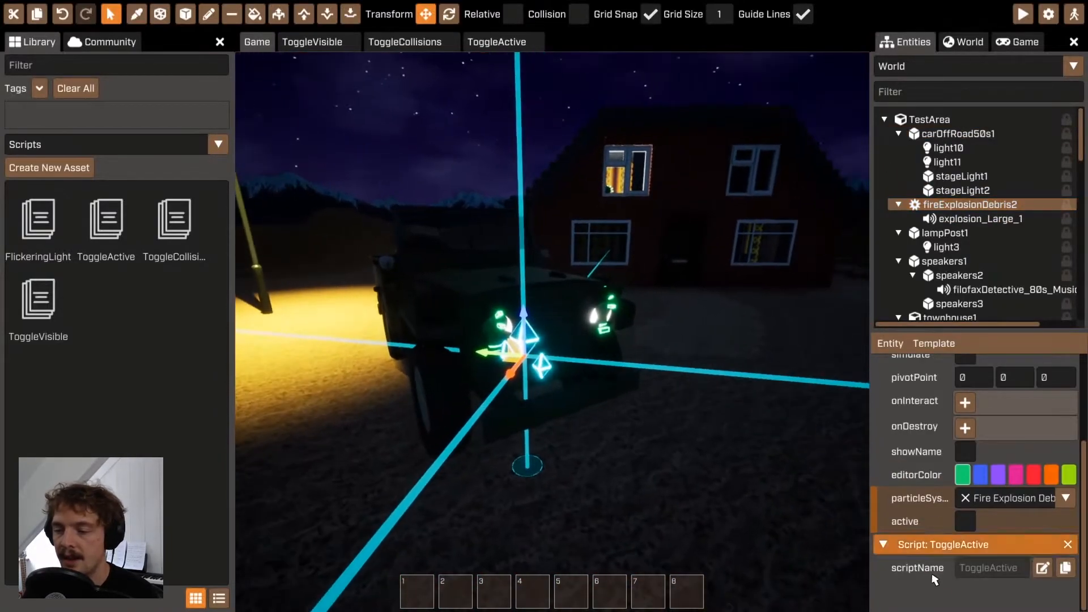
pyautogui.click(963, 522)
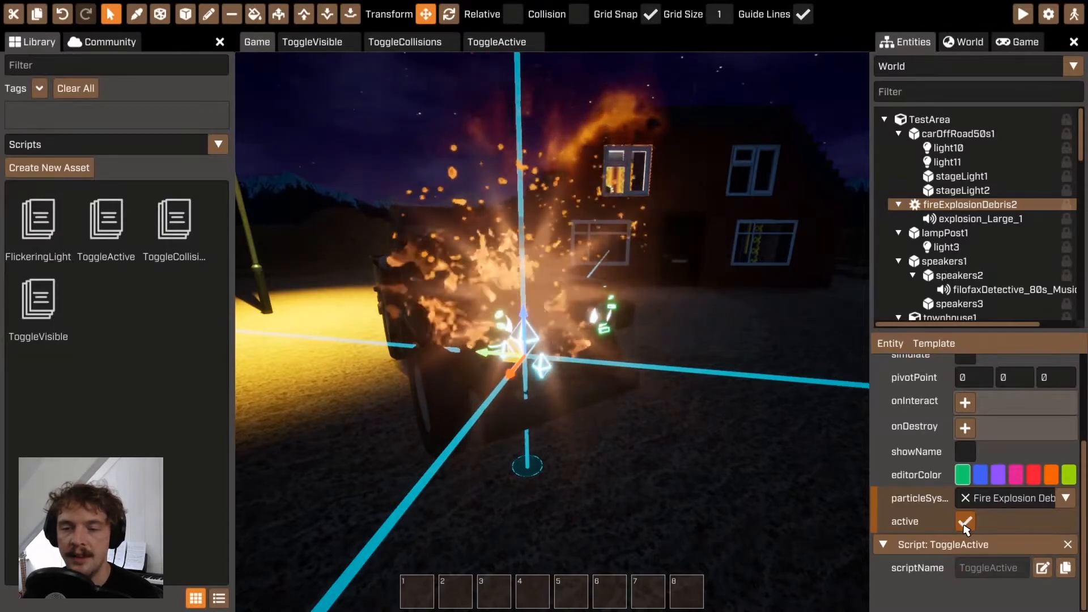
pyautogui.click(964, 521)
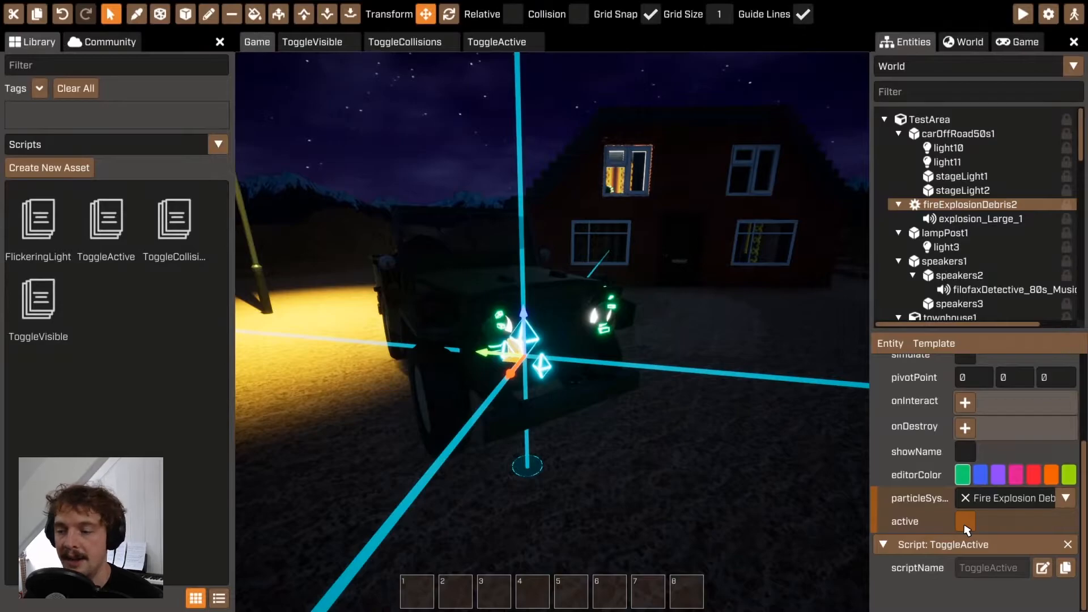
pyautogui.click(964, 522)
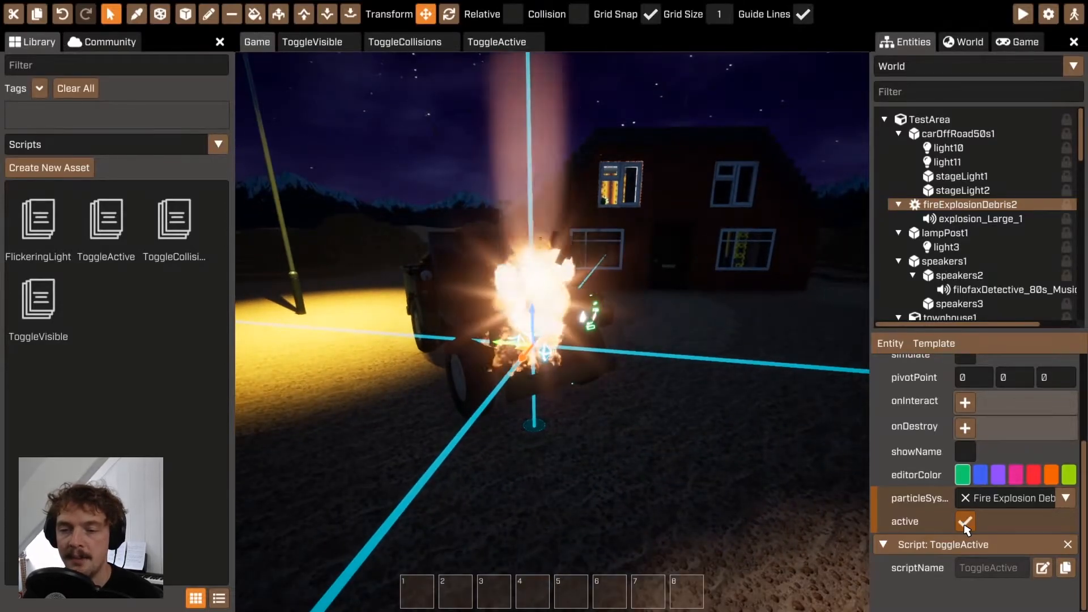
pyautogui.click(963, 522)
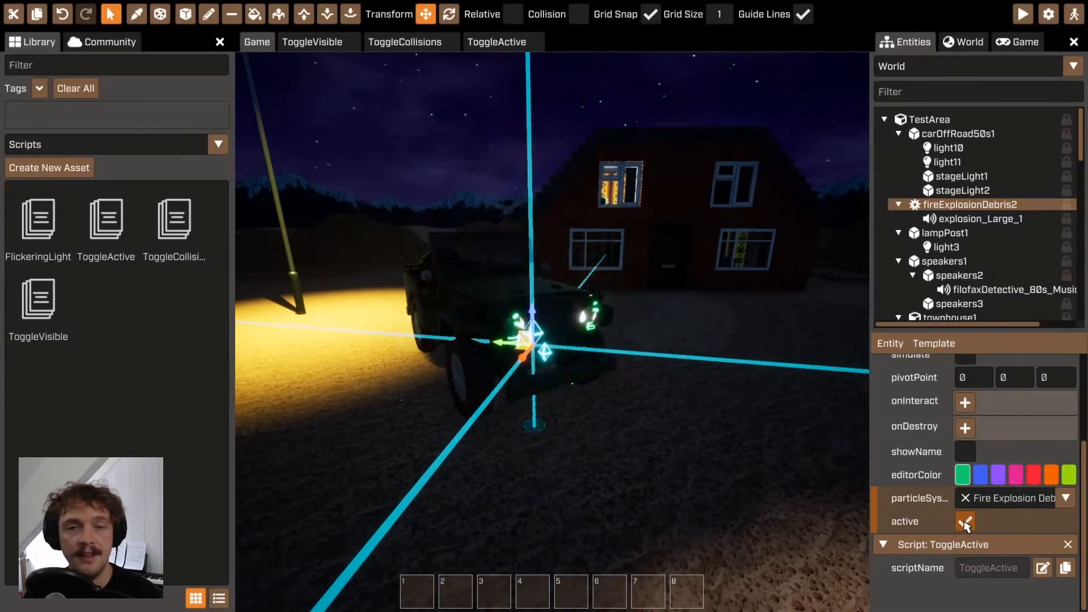
pyautogui.click(964, 521)
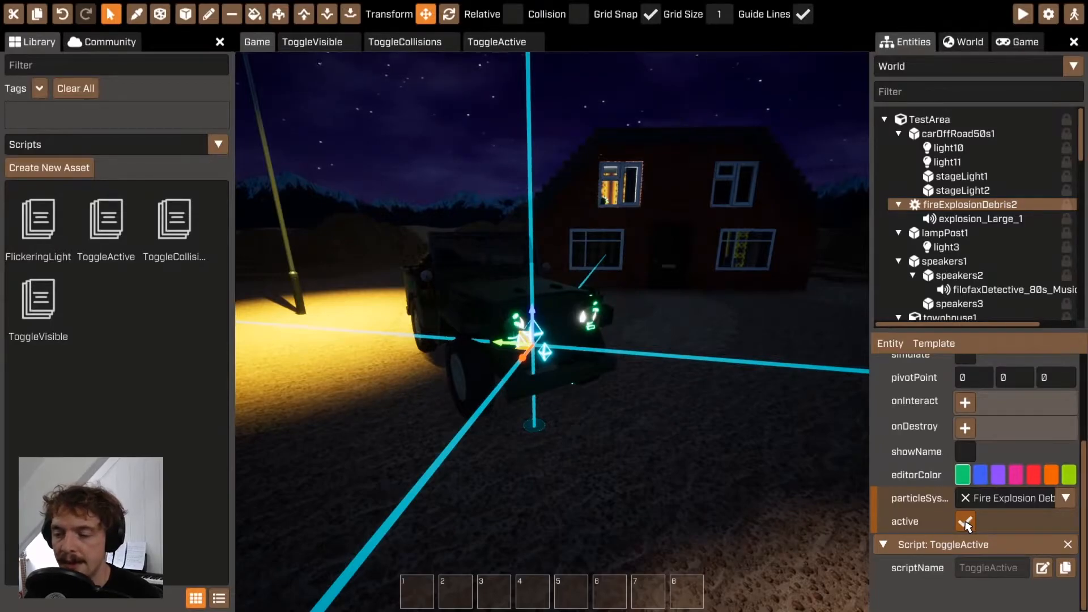
# Show retroHomeComputer2's onInteract events switching the car, lights and explosion
pyautogui.click(964, 522)
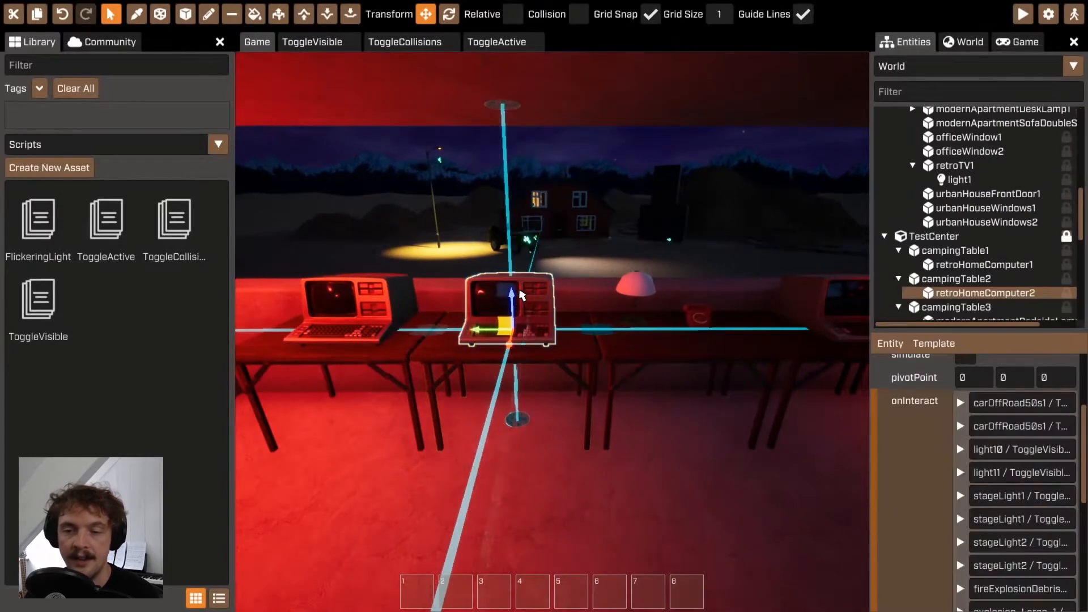
pyautogui.scroll(-3)
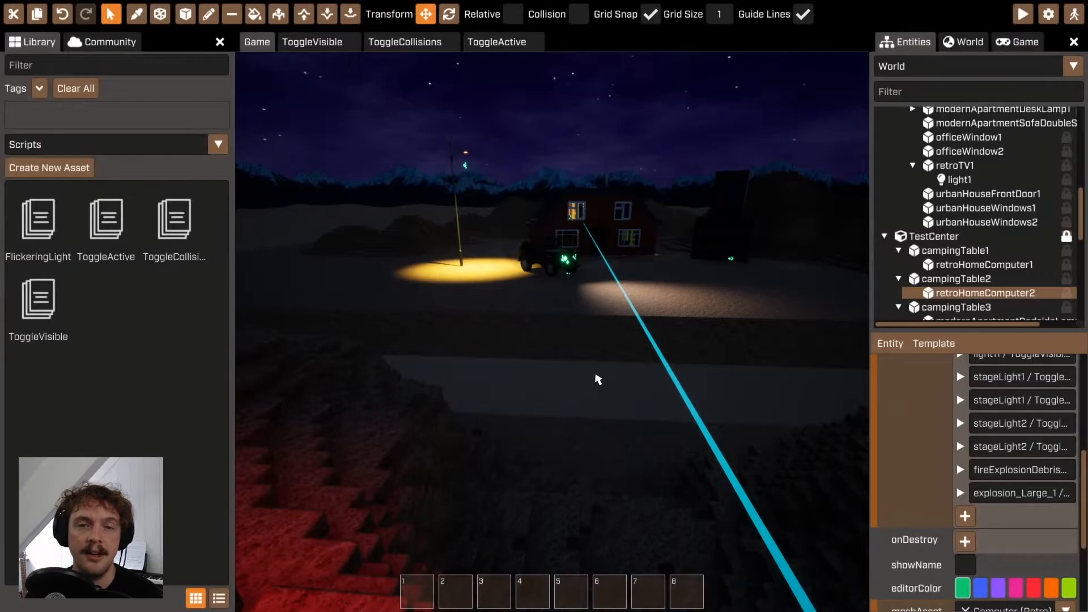
pyautogui.moveTo(448, 323)
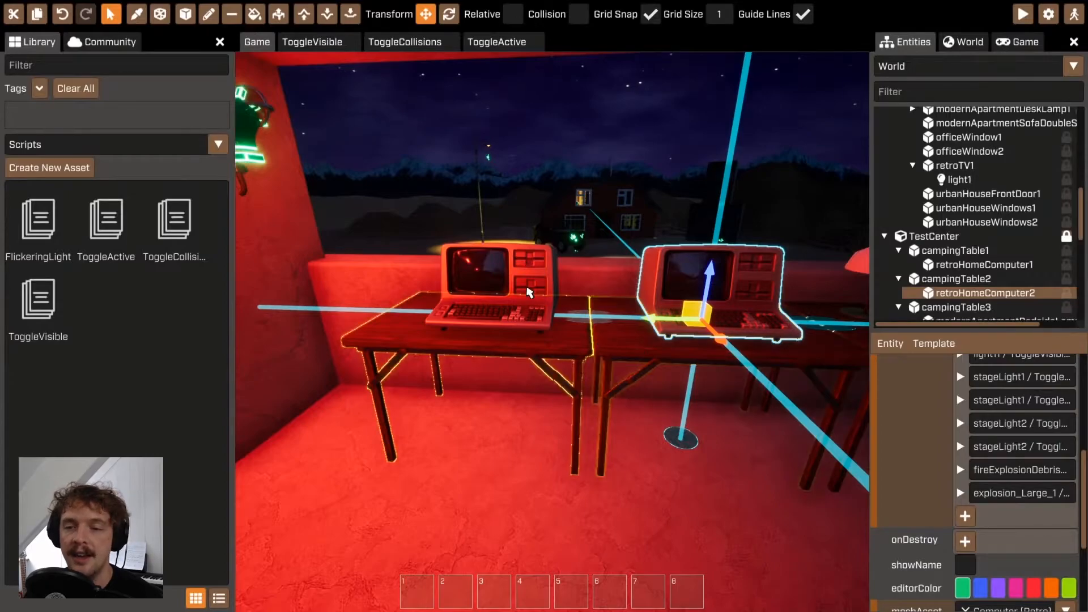
pyautogui.click(496, 42)
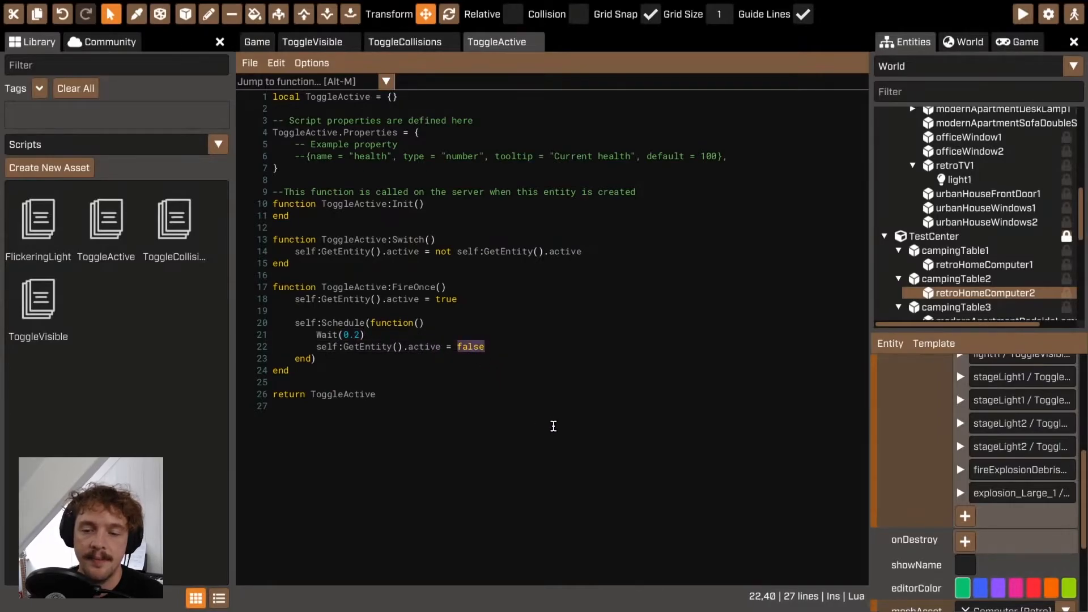
pyautogui.click(256, 42)
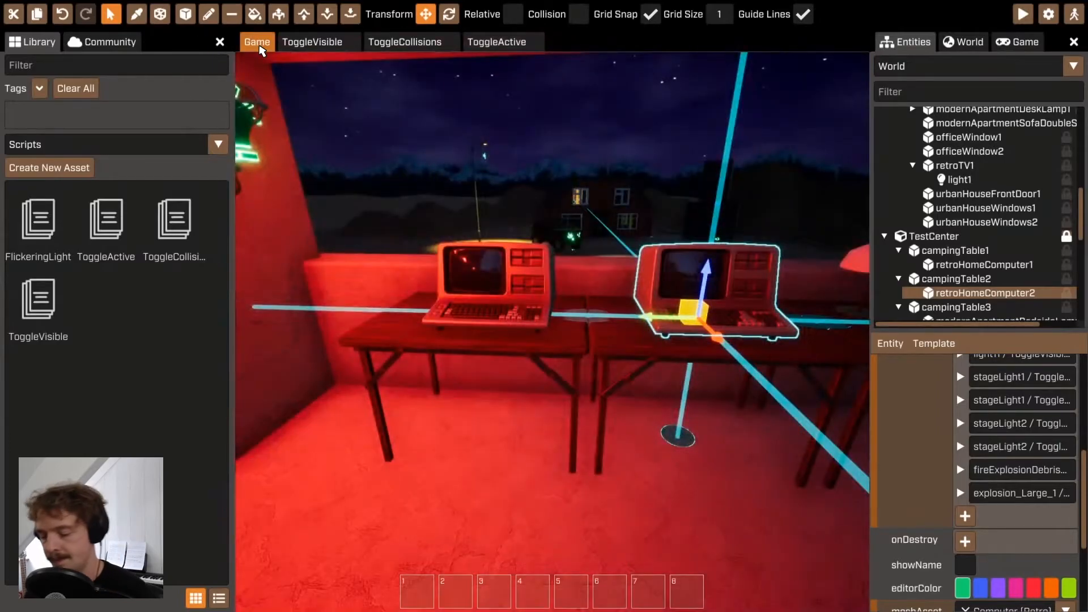